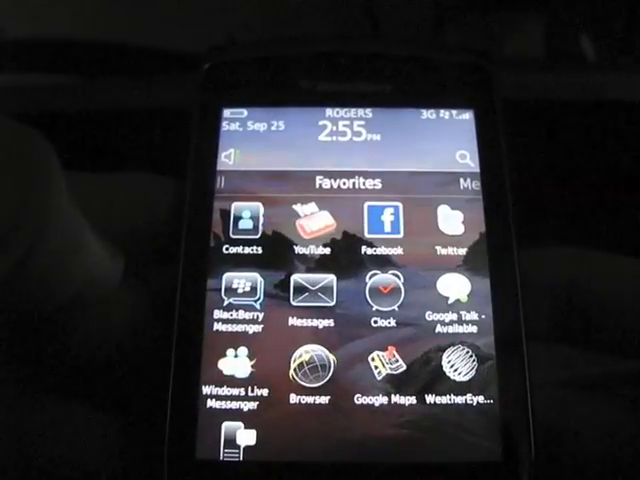
# Name the new folder 'test' under /Device/ and confirm creating it.
pyautogui.hscroll(-3)
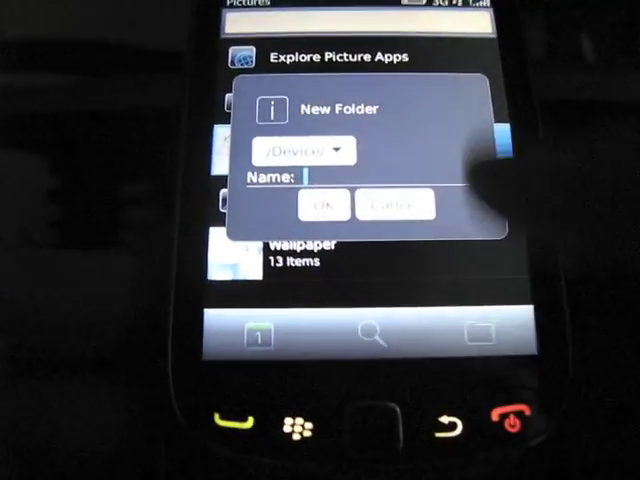
pyautogui.click(298, 149)
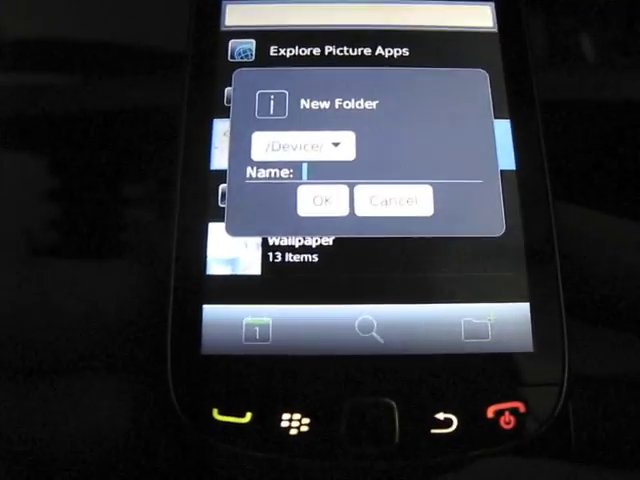
pyautogui.write('test')
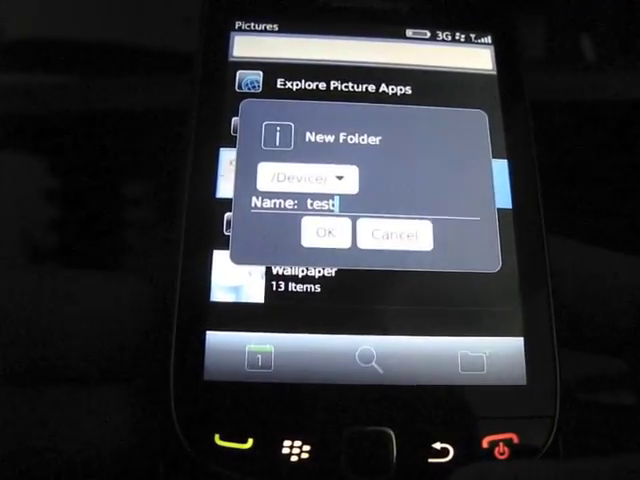
pyautogui.click(324, 232)
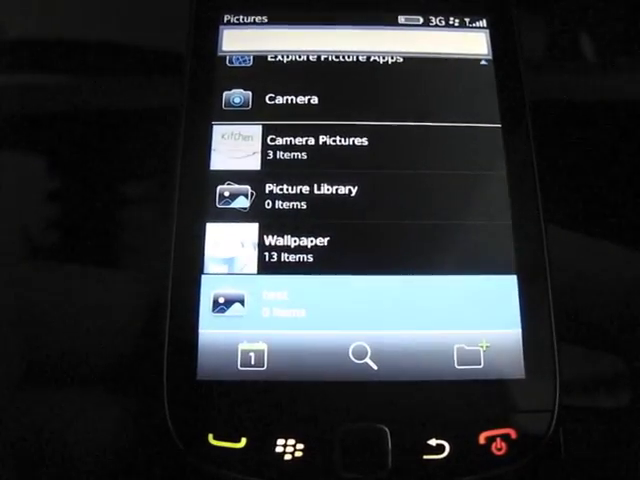